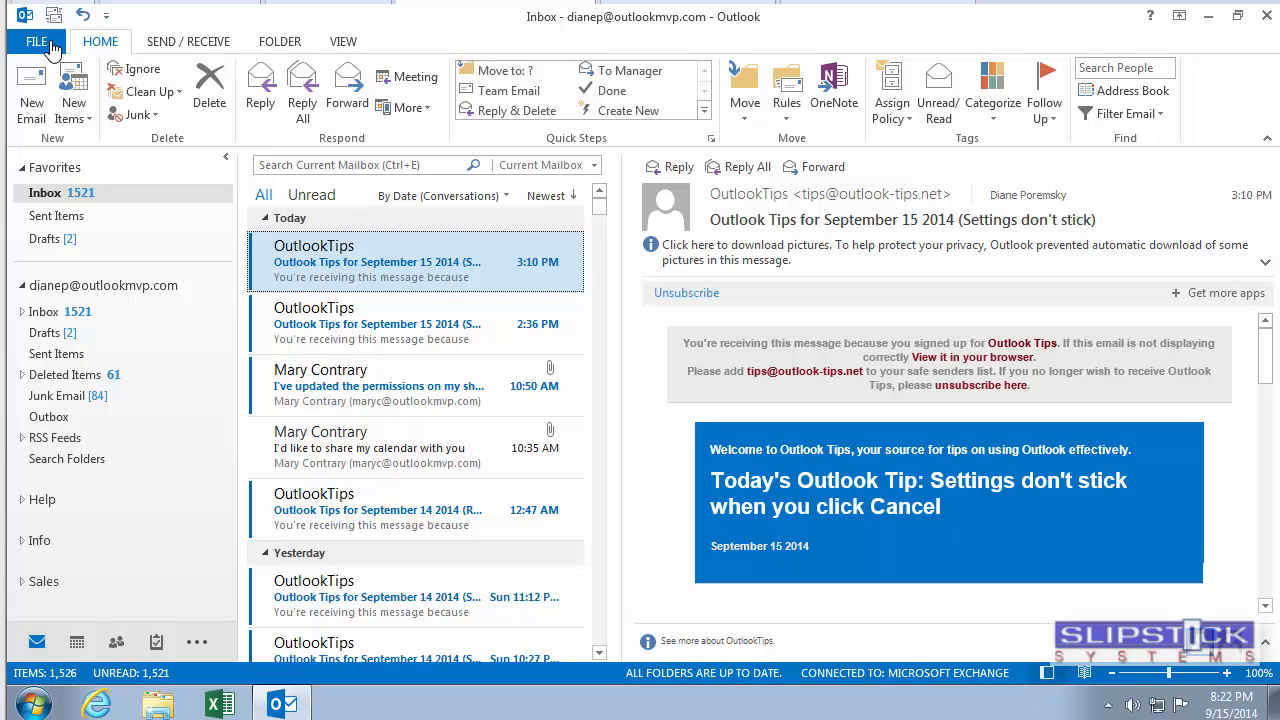
Step: Reach the Trust Center's Macro Settings so 'Enable all macros' can be chosen
left_click(36, 40)
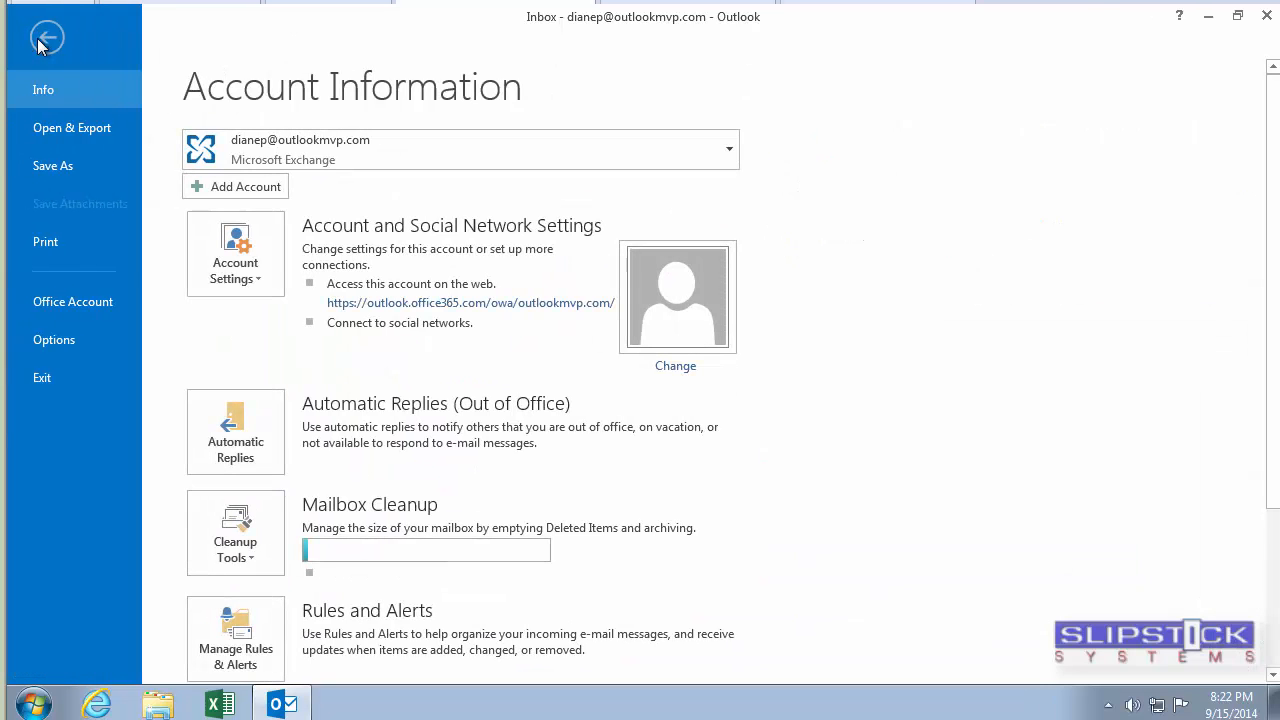
left_click(48, 36)
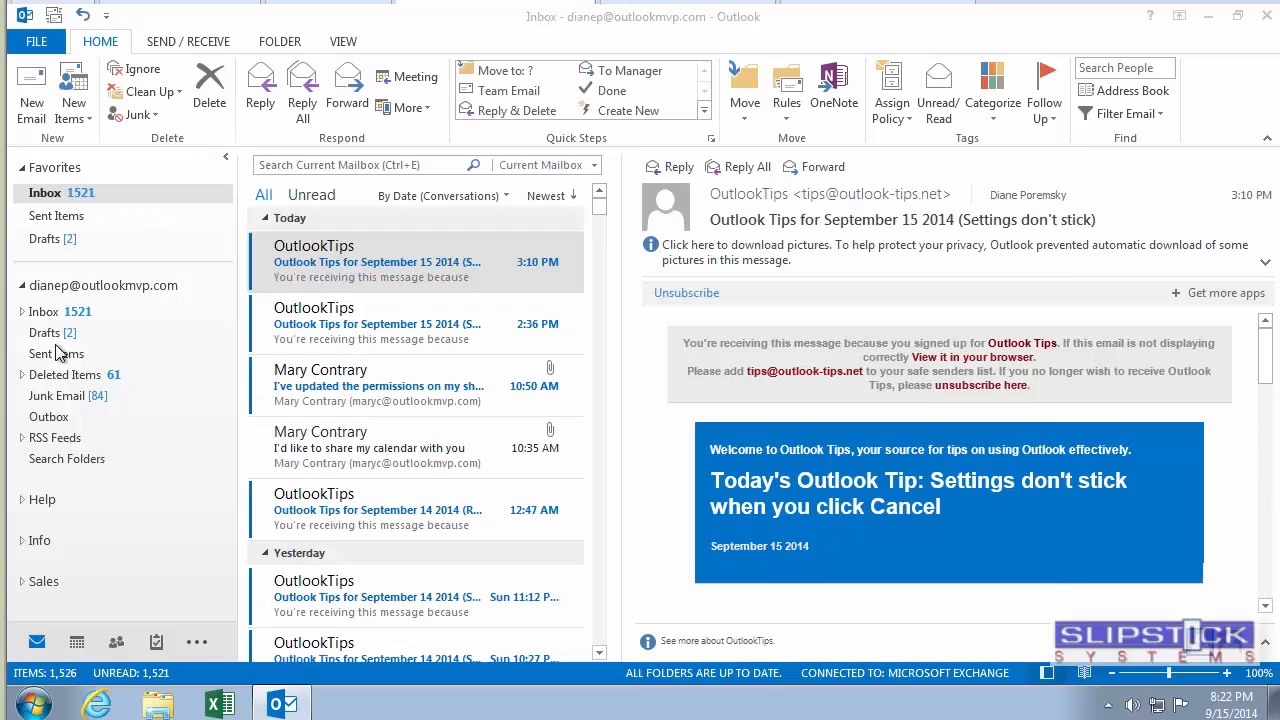
left_click(36, 40)
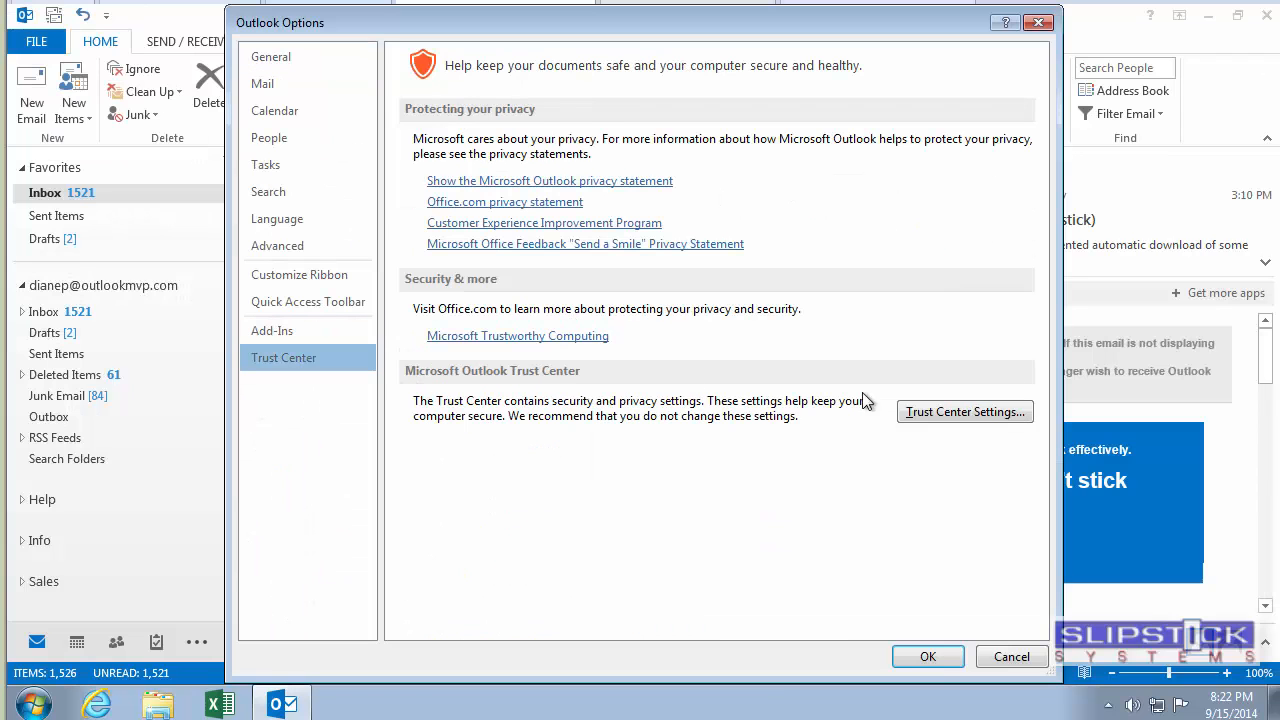
left_click(964, 412)
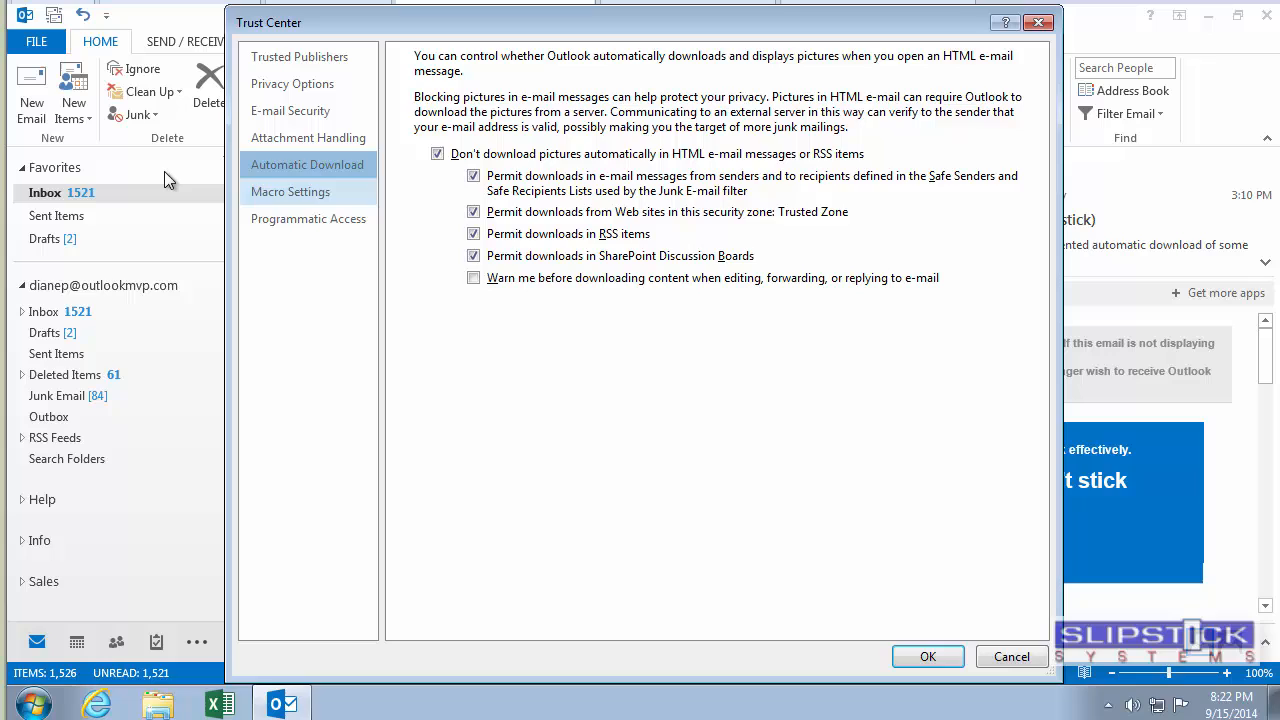
left_click(290, 192)
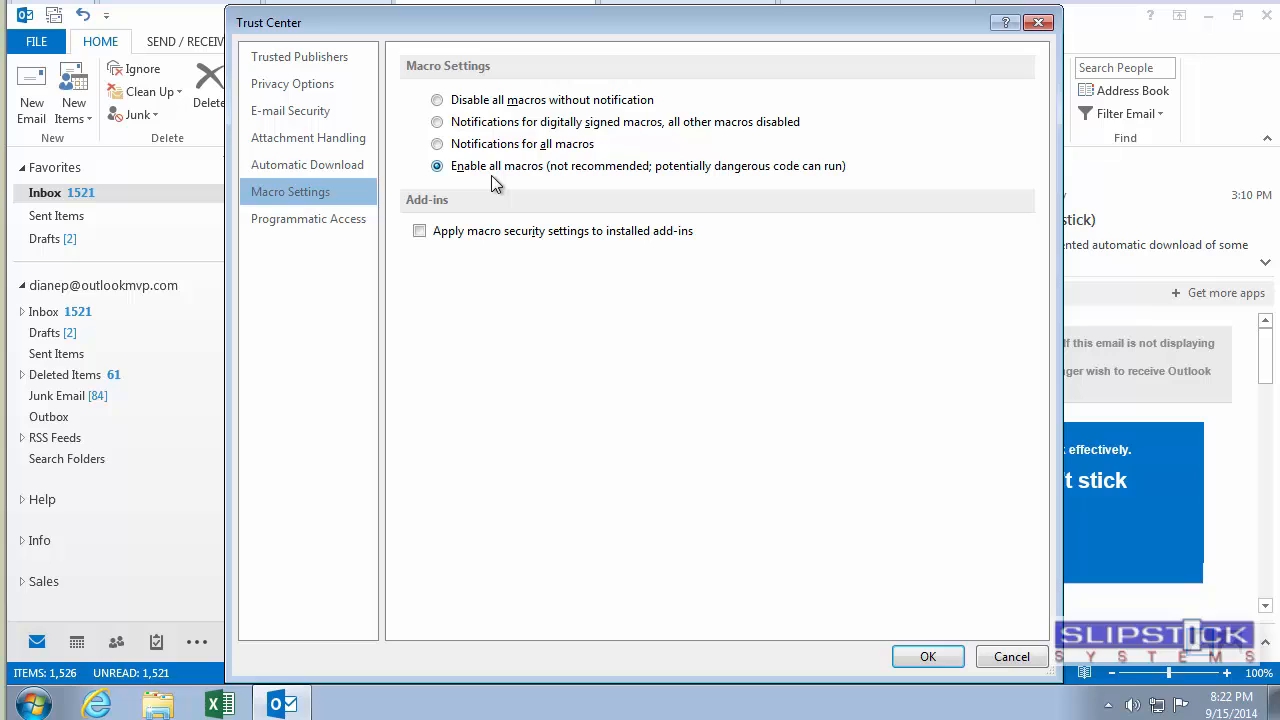
mouse_move(472, 138)
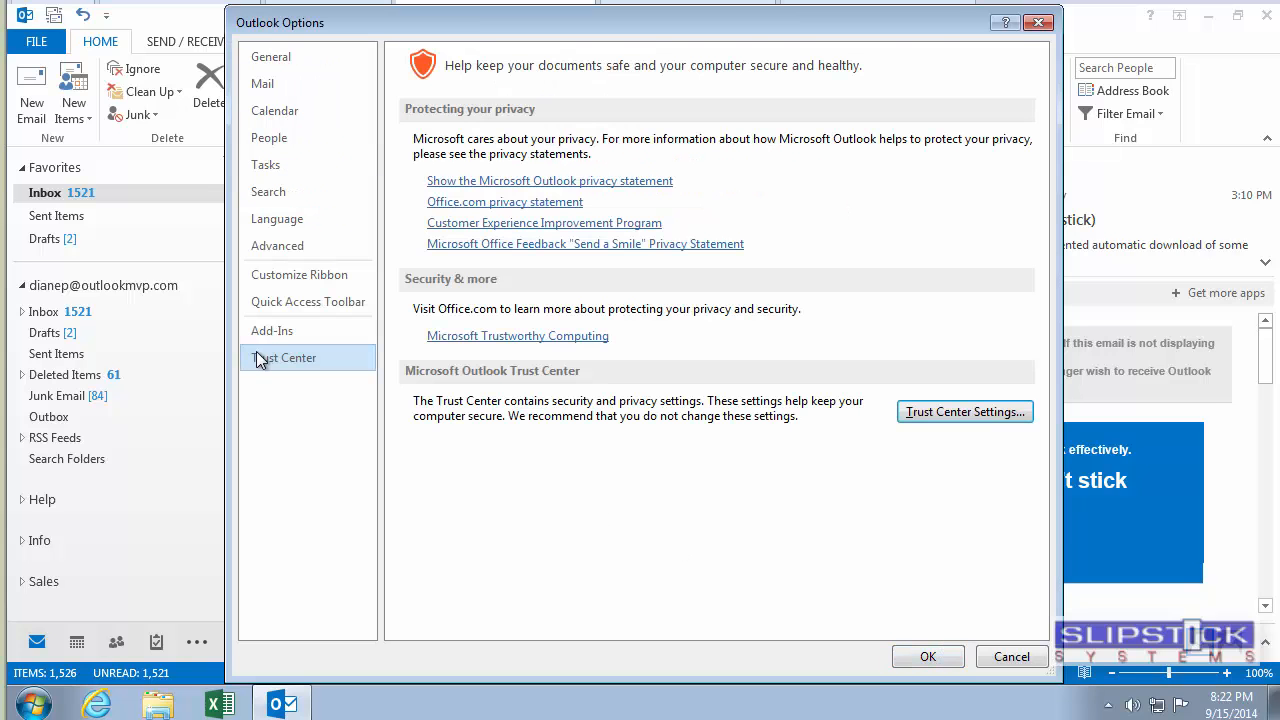
Step: Tick Developer under Main Tabs in Customize Ribbon and confirm the options
left_click(300, 274)
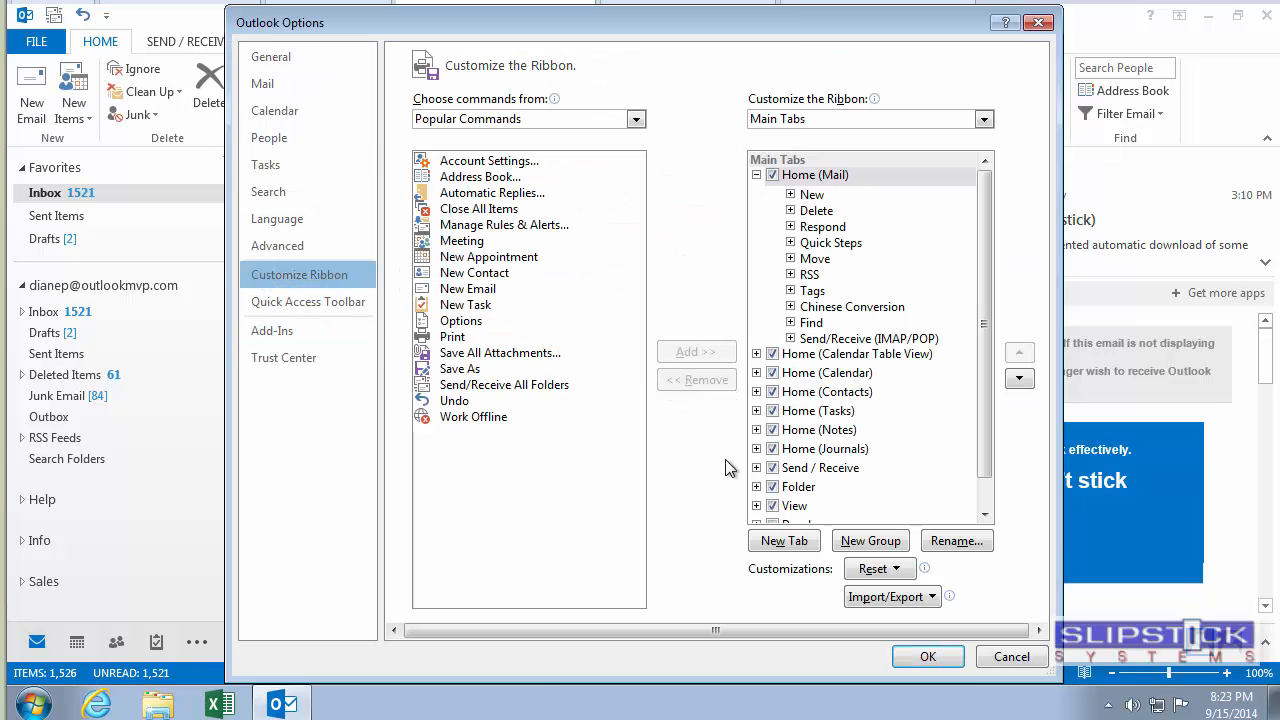
scroll("down", 3)
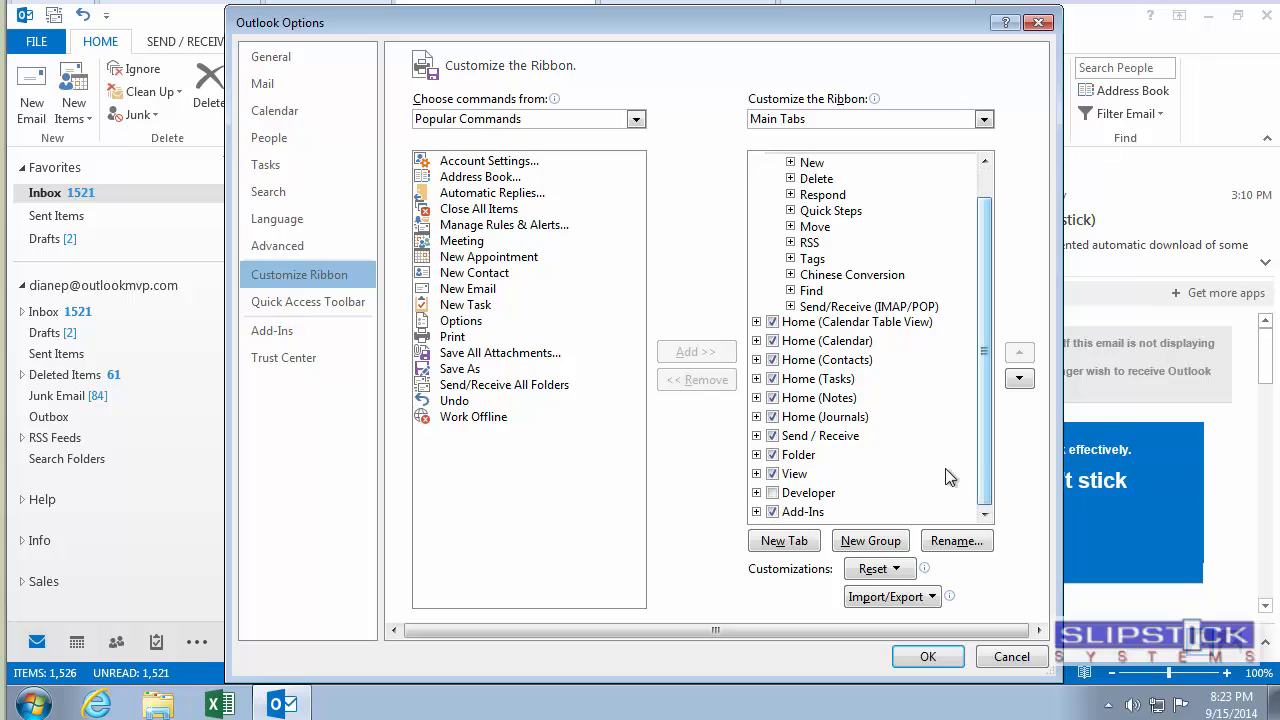
left_click(808, 492)
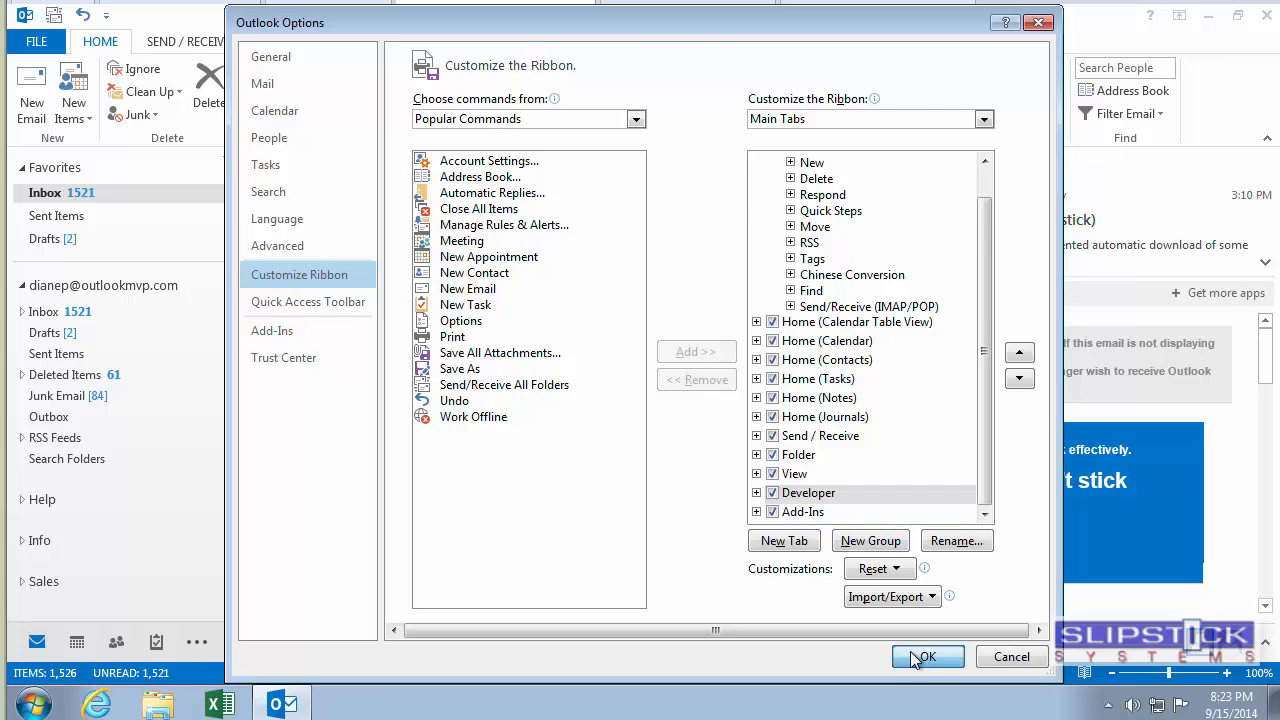
left_click(926, 656)
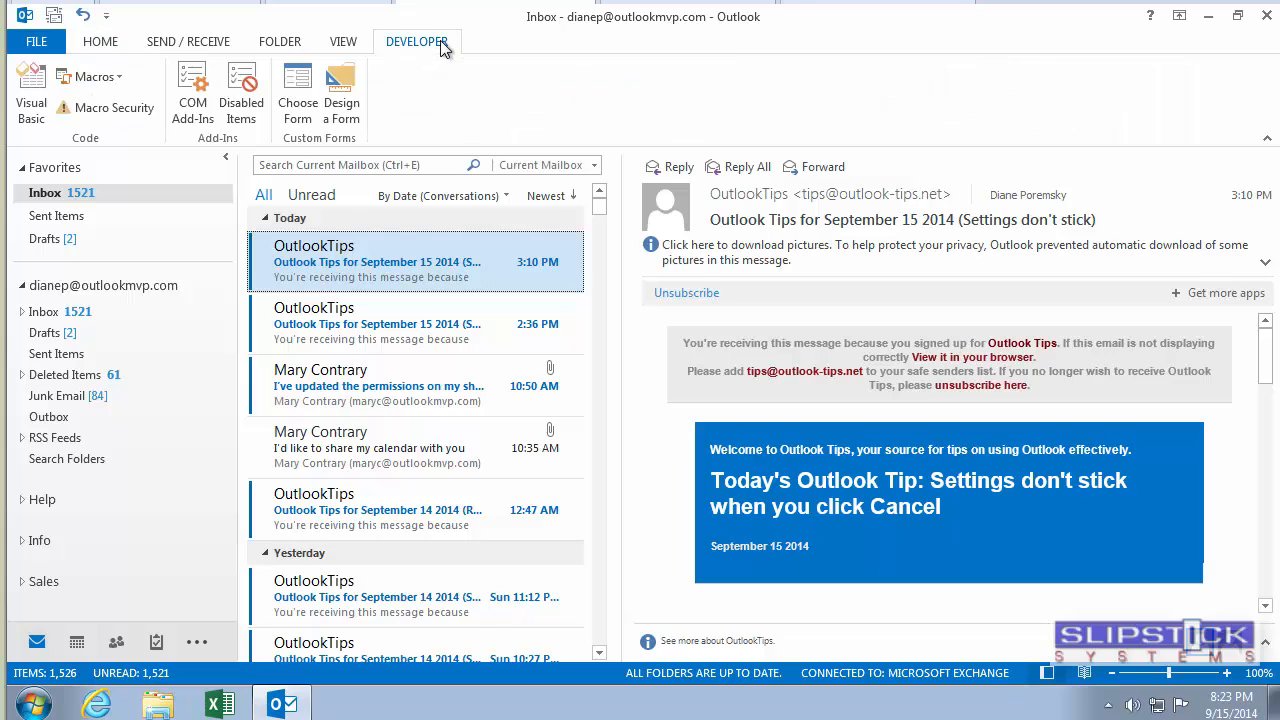
mouse_move(30, 90)
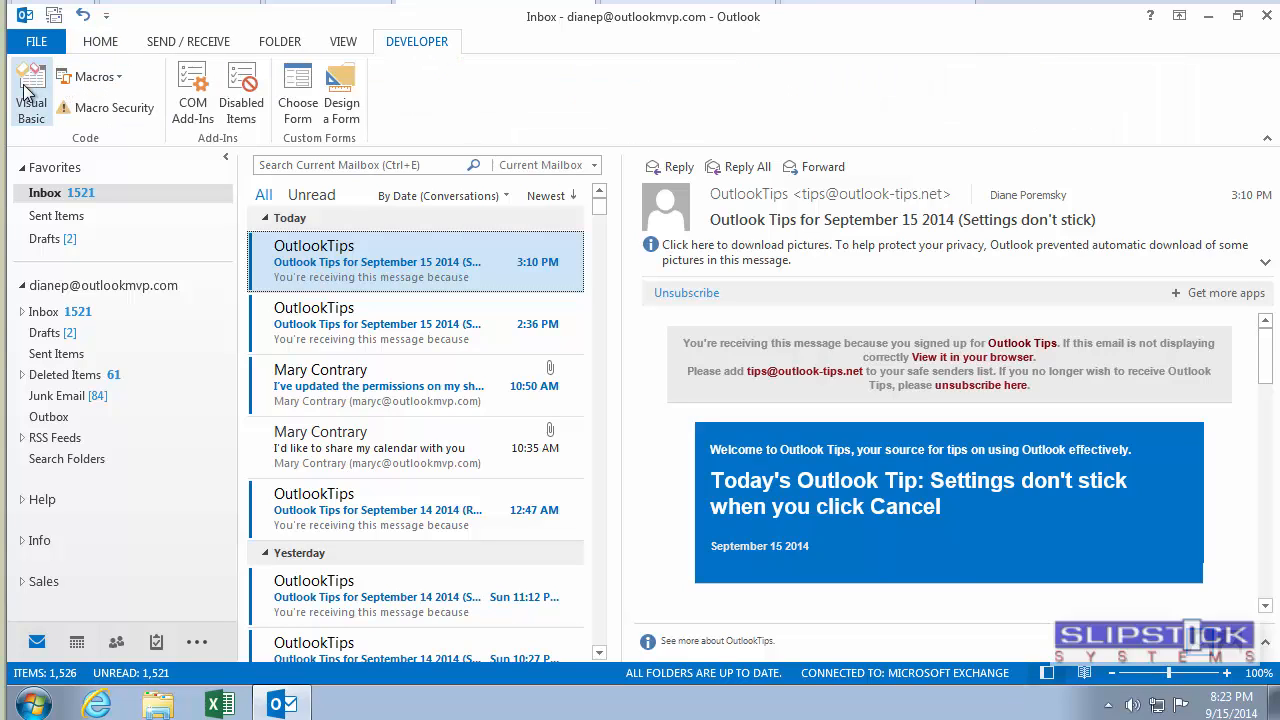
Step: Insert a new empty Module1 into Outlook's Project1 from the Visual Basic editor
left_click(32, 96)
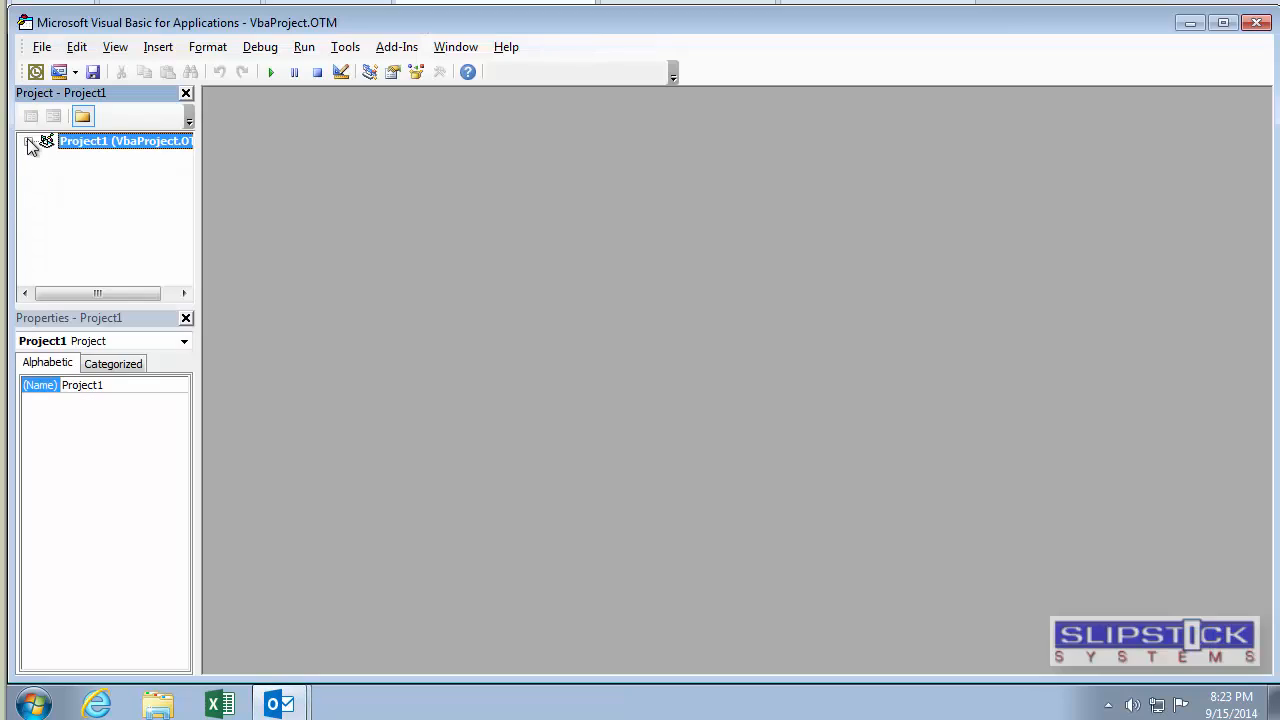
right_click(124, 140)
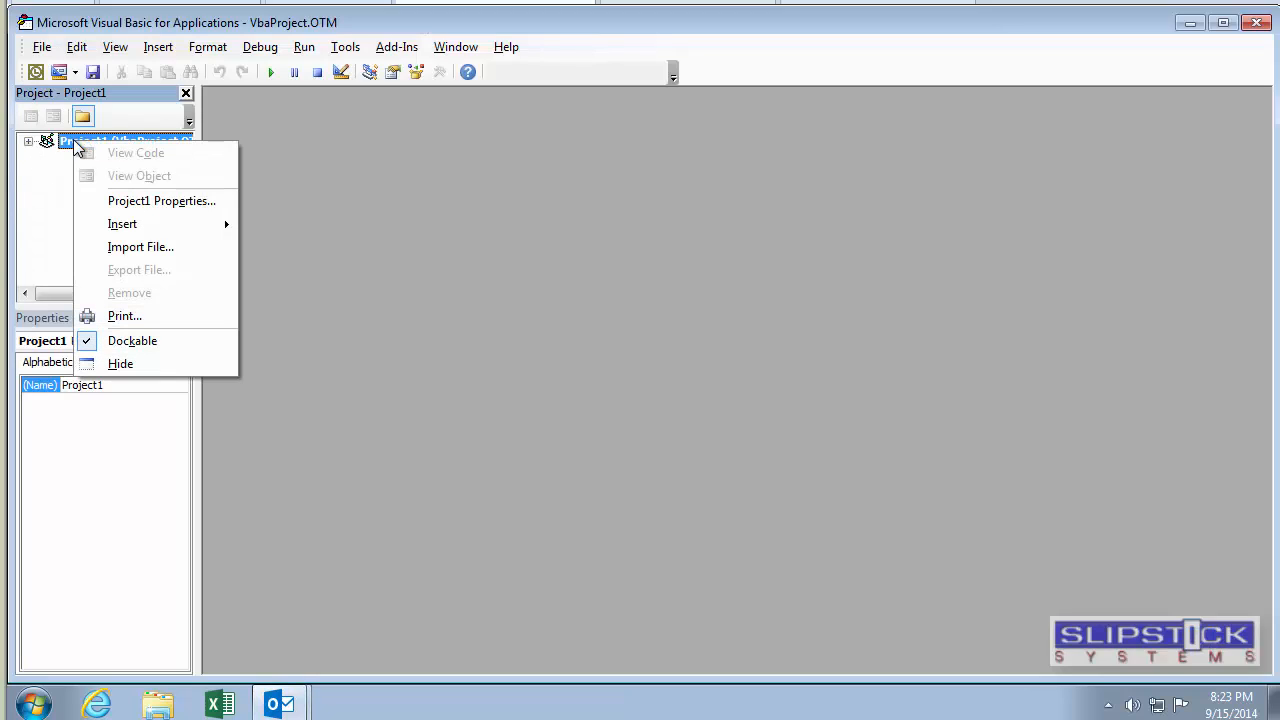
mouse_move(122, 224)
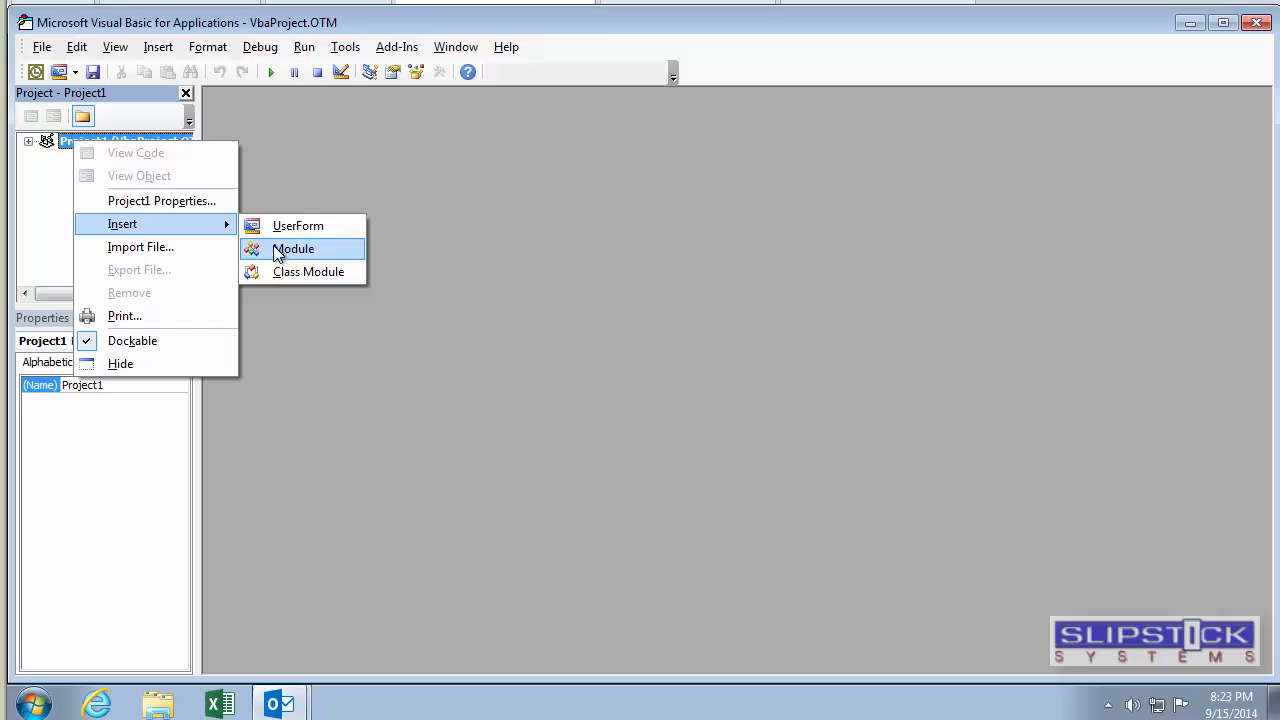
left_click(292, 248)
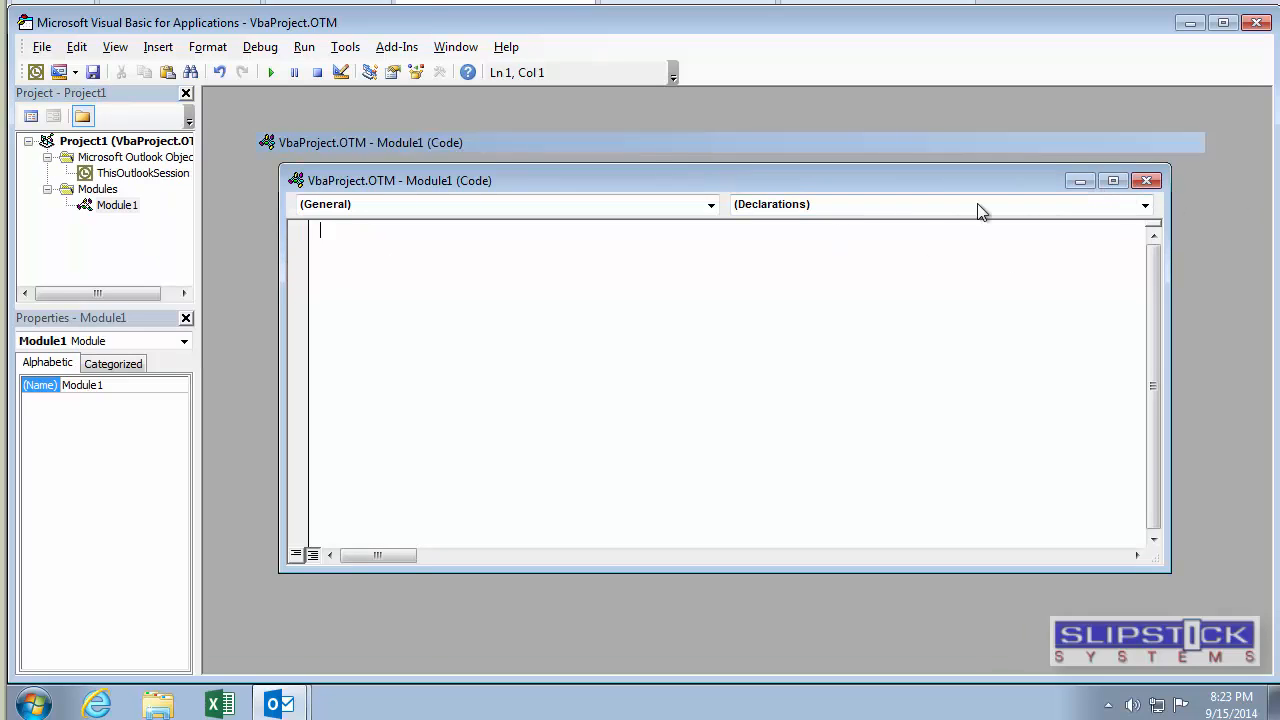
Step: Place the cursor in the Module1 code window to paste the HideFaxNumbers macro
left_click(1112, 180)
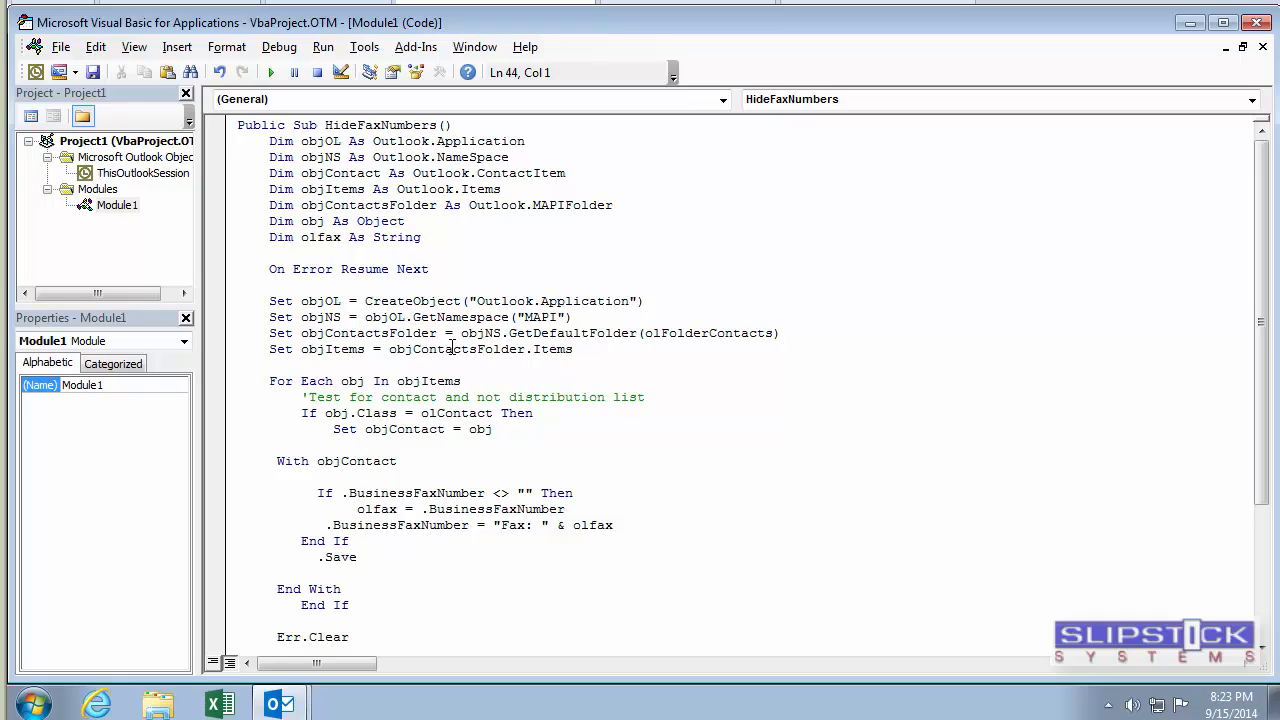
mouse_move(290, 242)
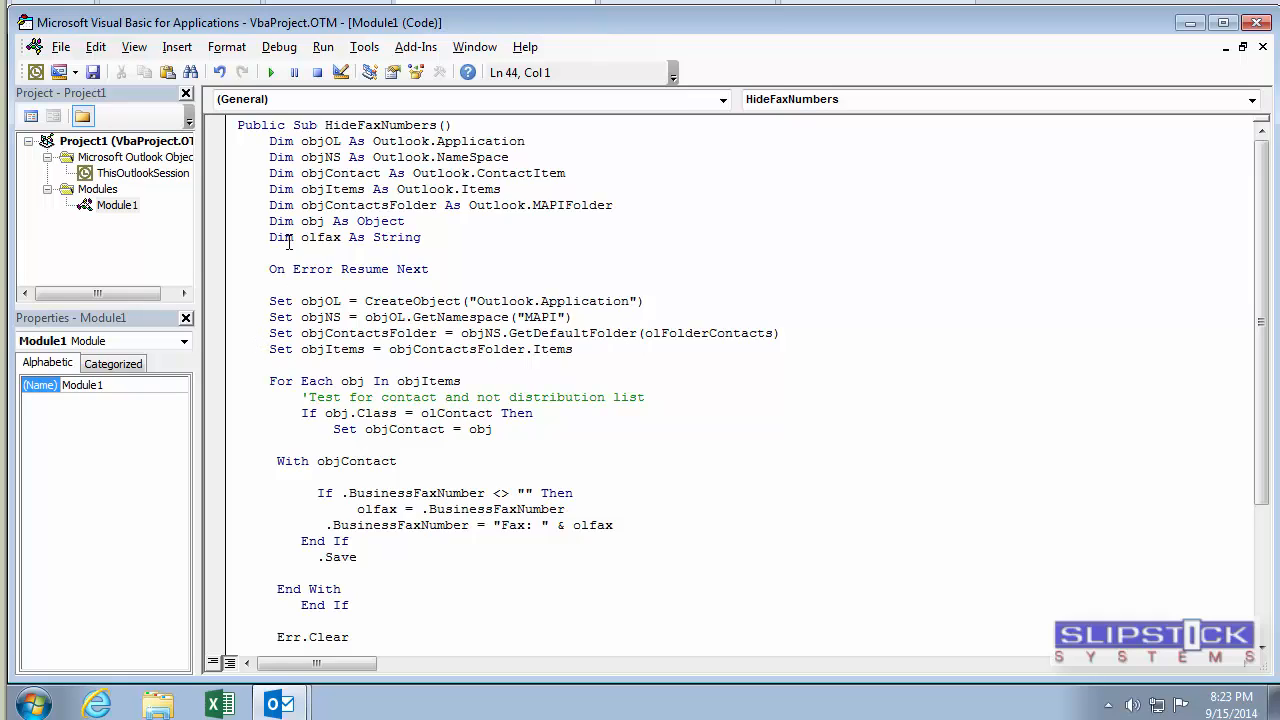
mouse_move(272, 72)
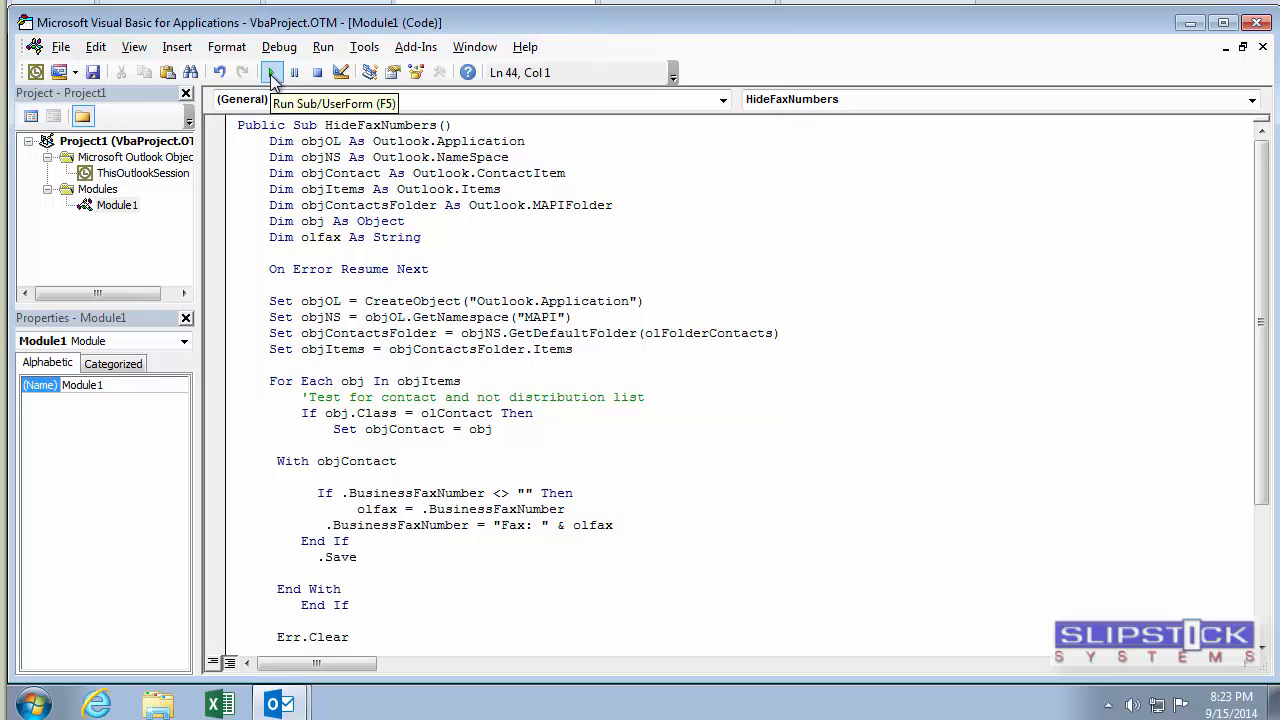